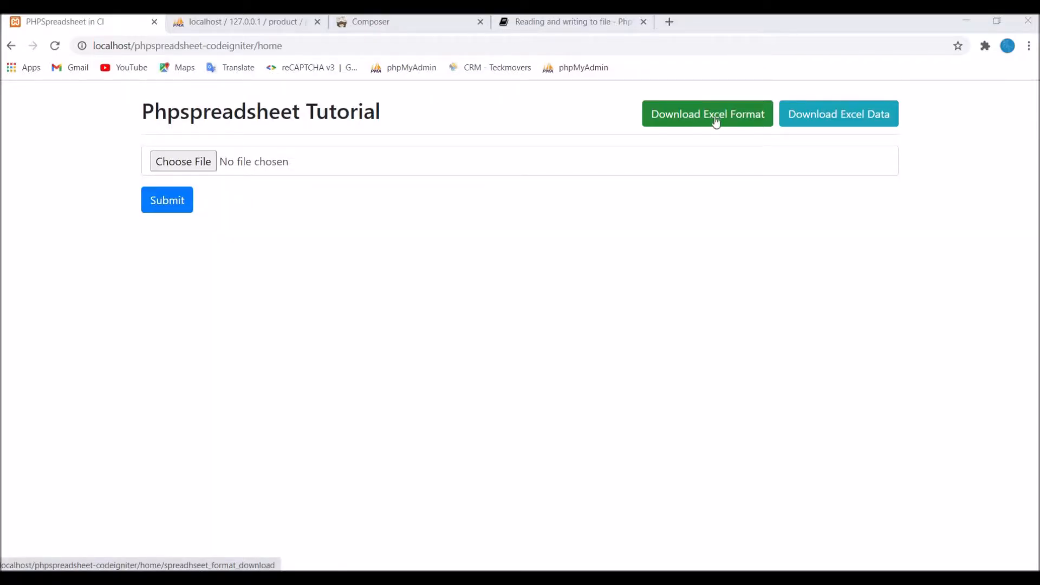
Step: Download the blank Excel format template and open hello_world in Excel
{"action": "left_click", "coordinate": [708, 113]}
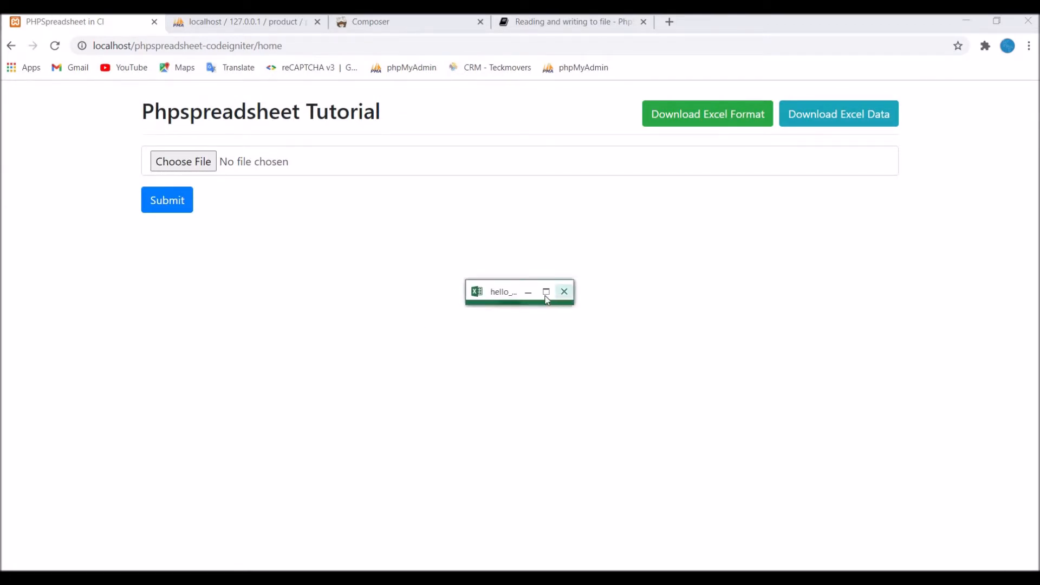
{"action": "left_click", "coordinate": [545, 291]}
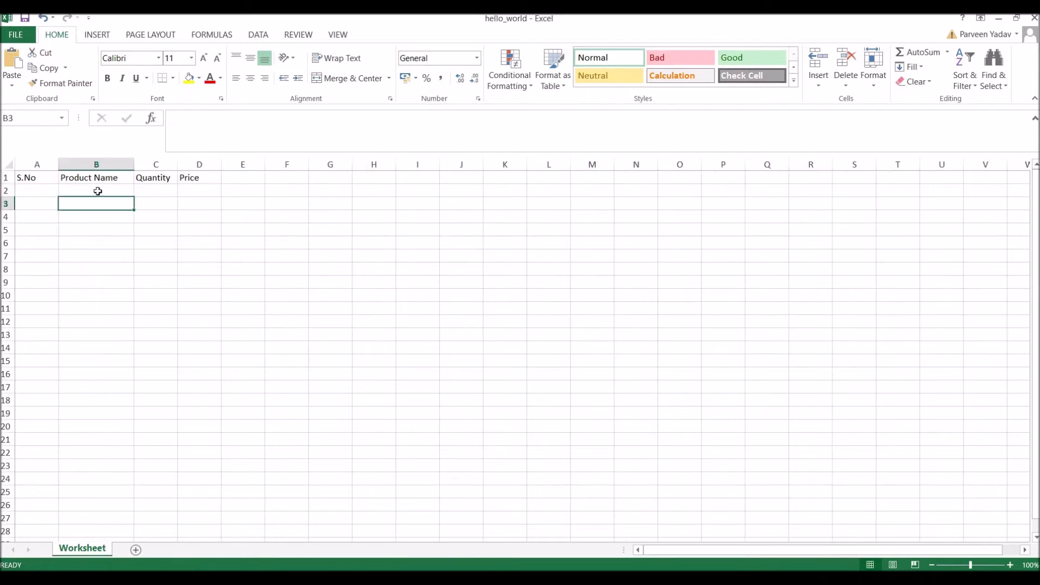
Step: Enter 1 under S.No and the product name Kids in row 2 of hello_world
{"action": "type", "text": "1."}
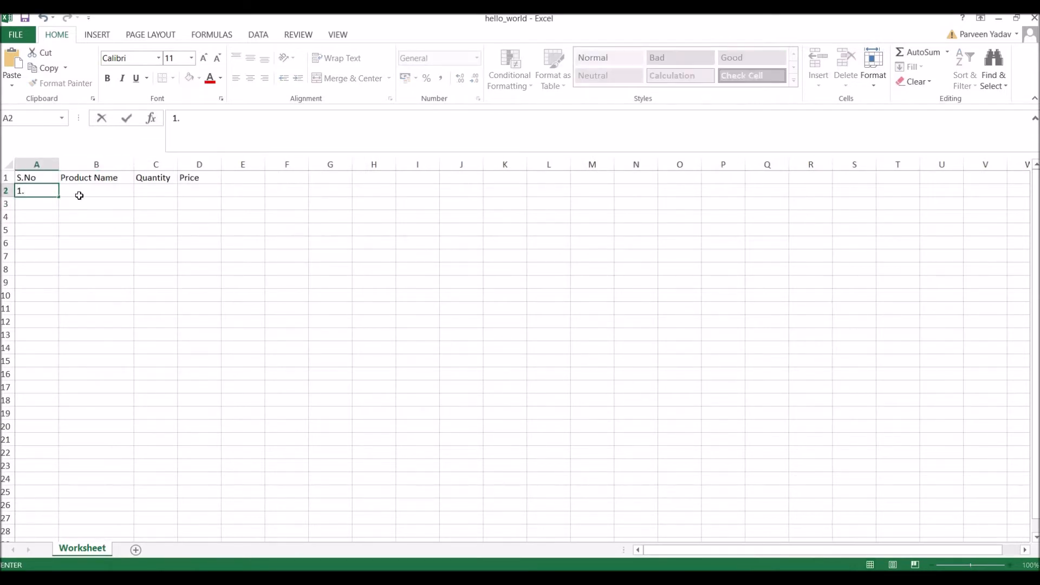
{"action": "left_click", "coordinate": [96, 189]}
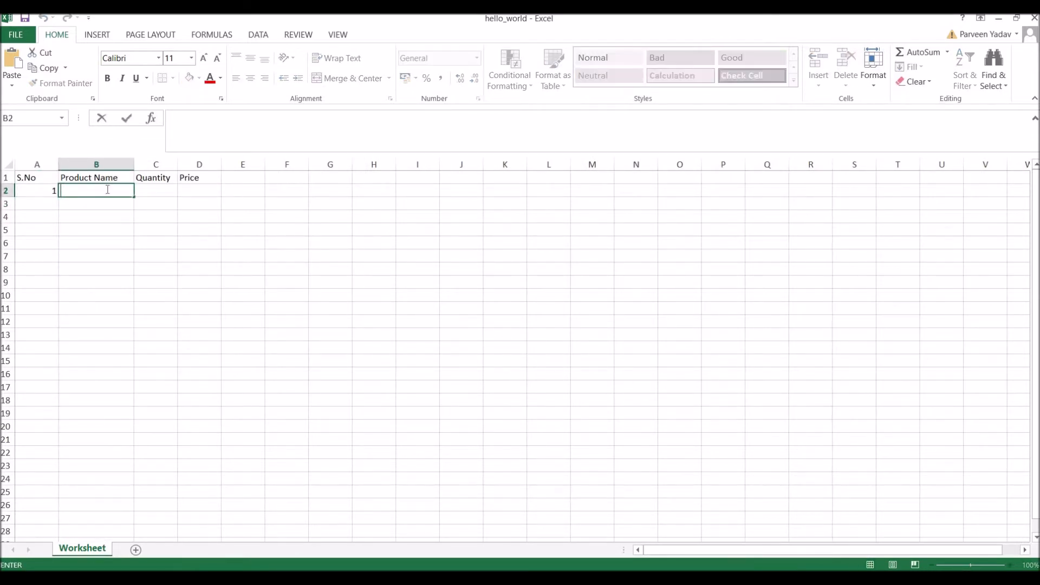
{"action": "type", "text": "Kids"}
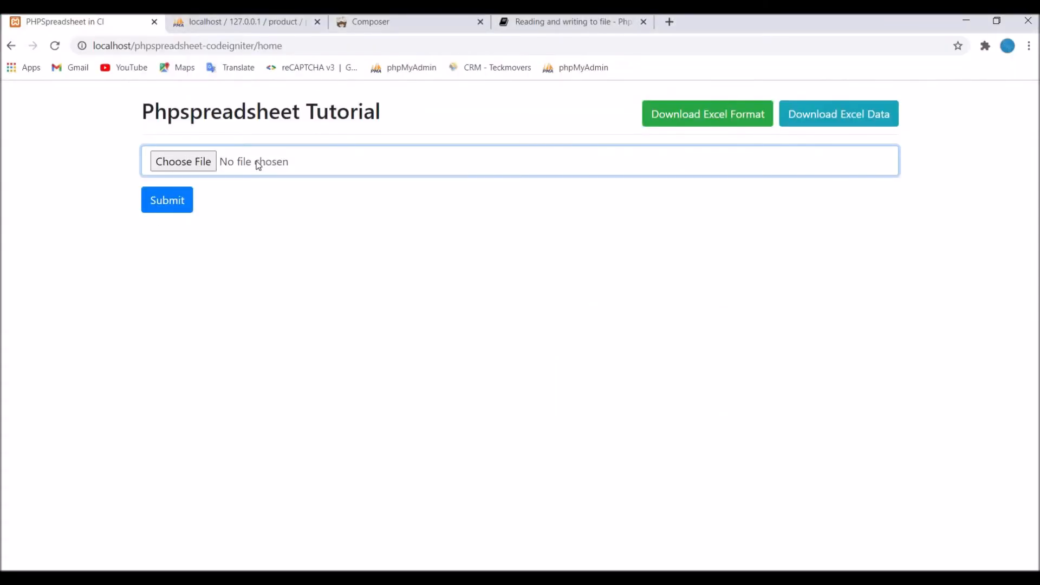
Step: Choose the filled spreadsheet and submit it, getting the 'Successfully Added.' confirmation
{"action": "left_click", "coordinate": [182, 162]}
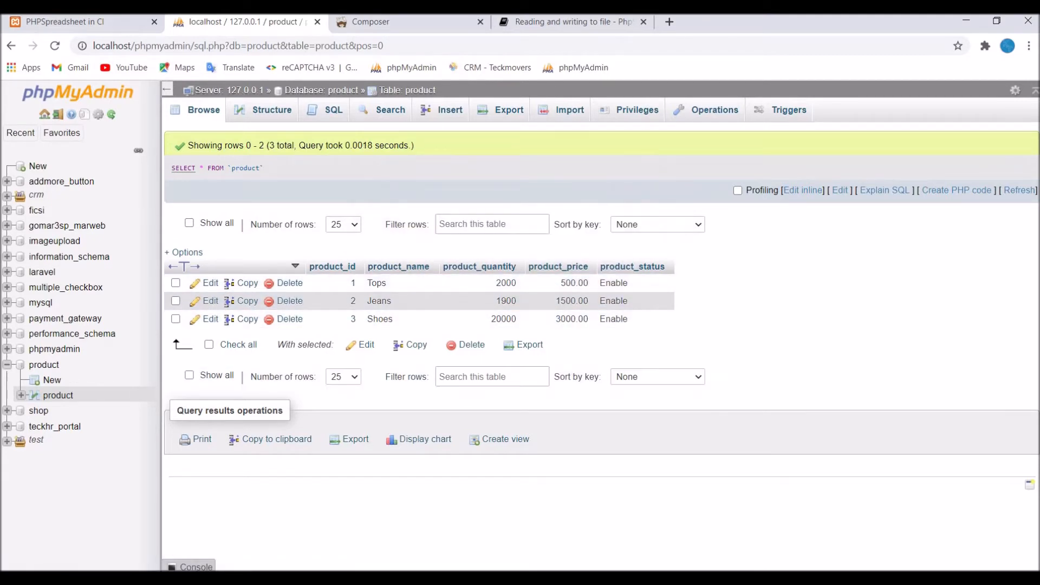
{"action": "left_click", "coordinate": [70, 22]}
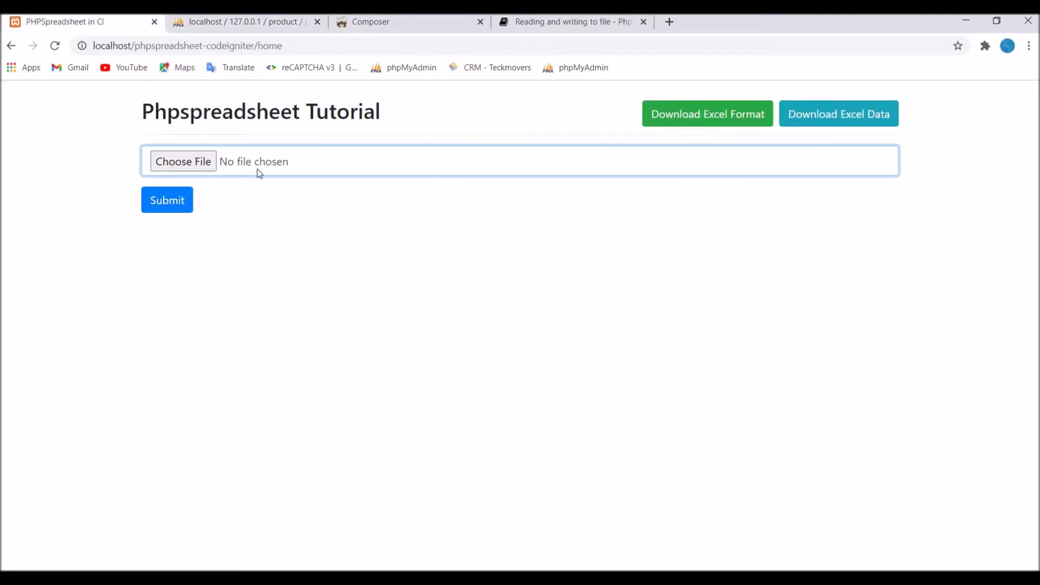
{"action": "left_click", "coordinate": [182, 160]}
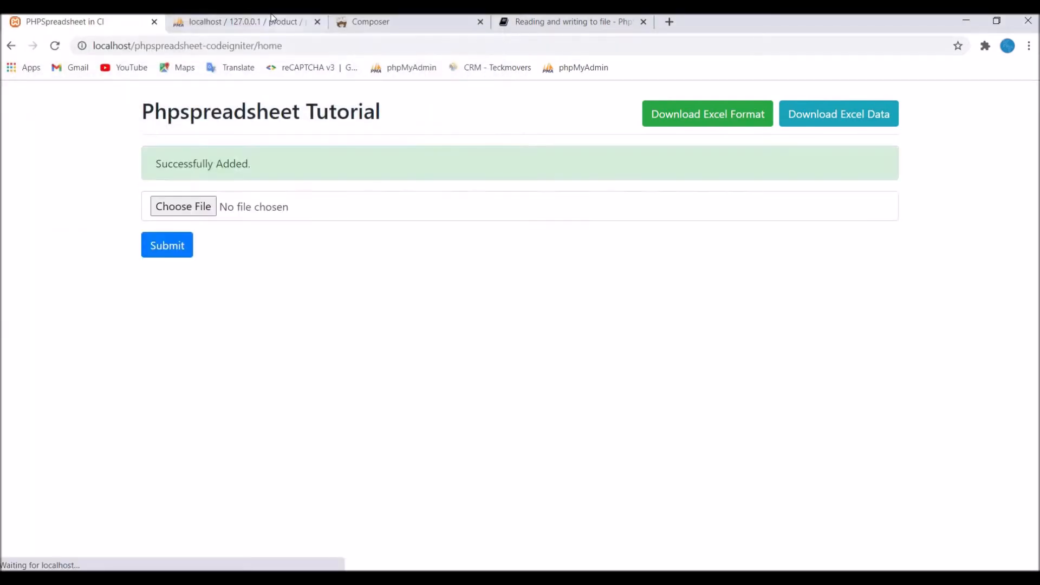
{"action": "left_click", "coordinate": [243, 21]}
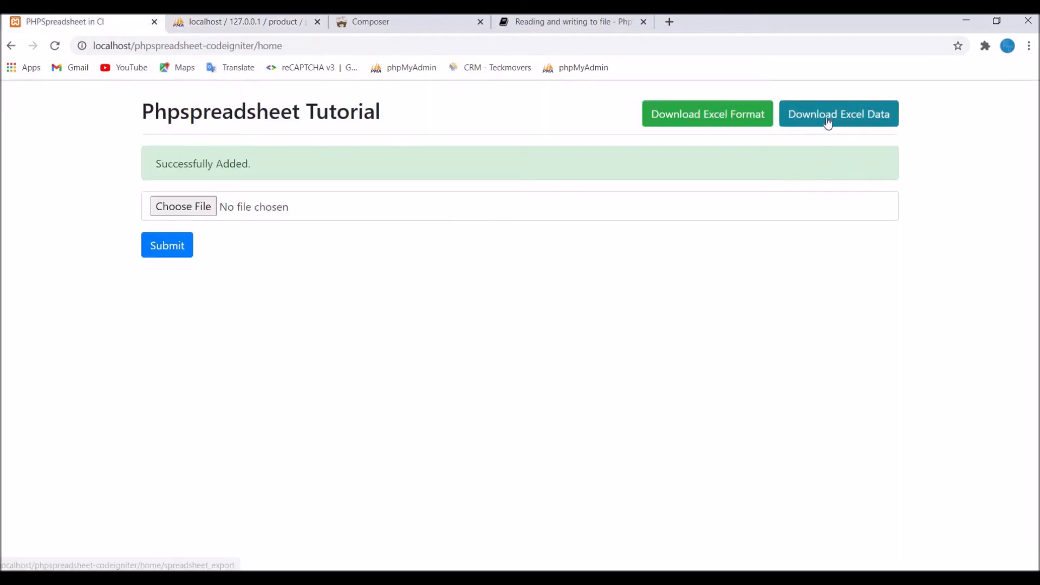
{"action": "mouse_move", "coordinate": [845, 123]}
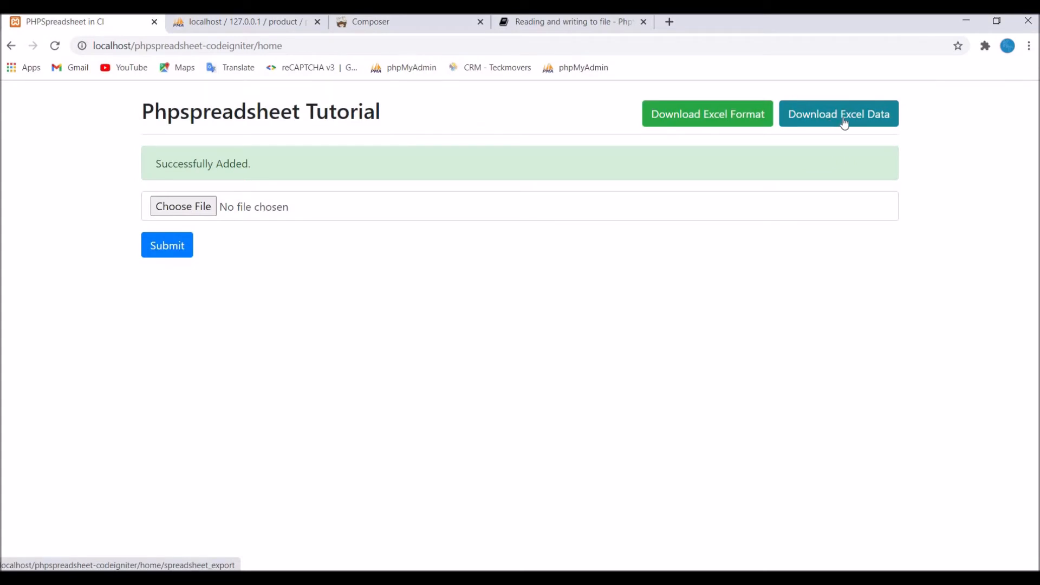
Step: Export product.xlsx, open it in Excel and autofit the Product Name column
{"action": "left_click", "coordinate": [840, 113]}
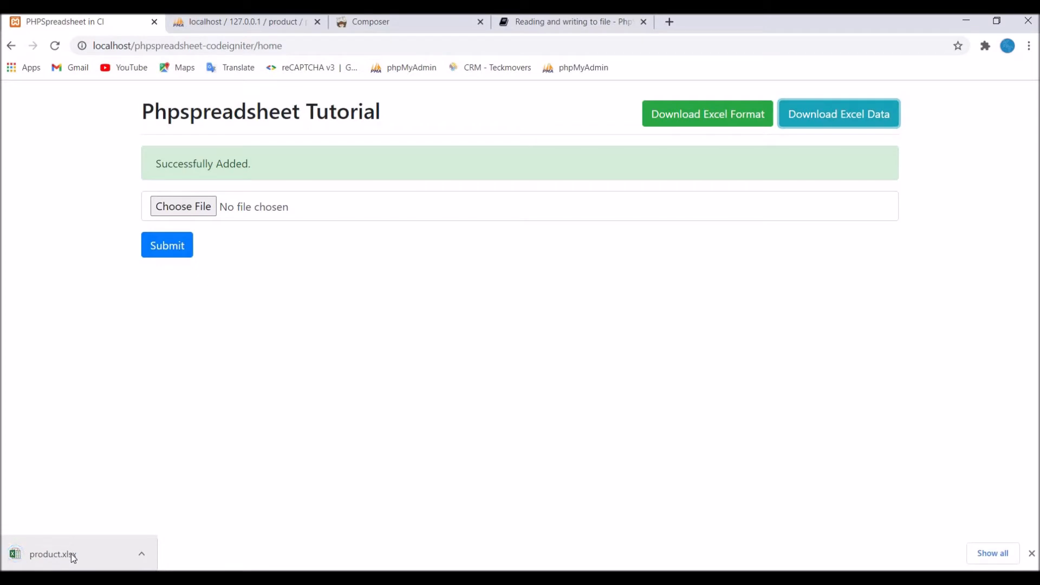
{"action": "left_click", "coordinate": [56, 555]}
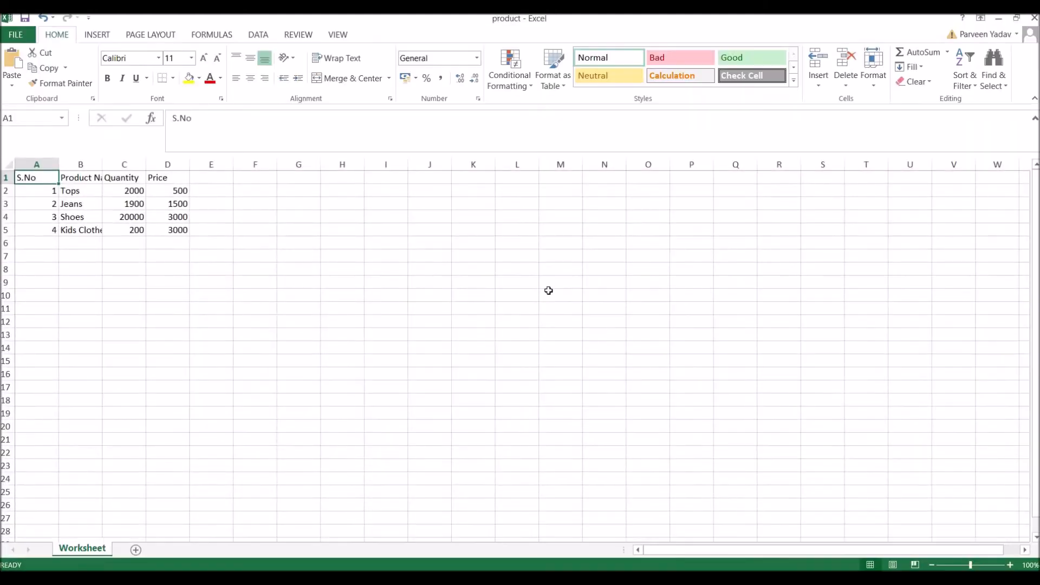
{"action": "mouse_move", "coordinate": [109, 158]}
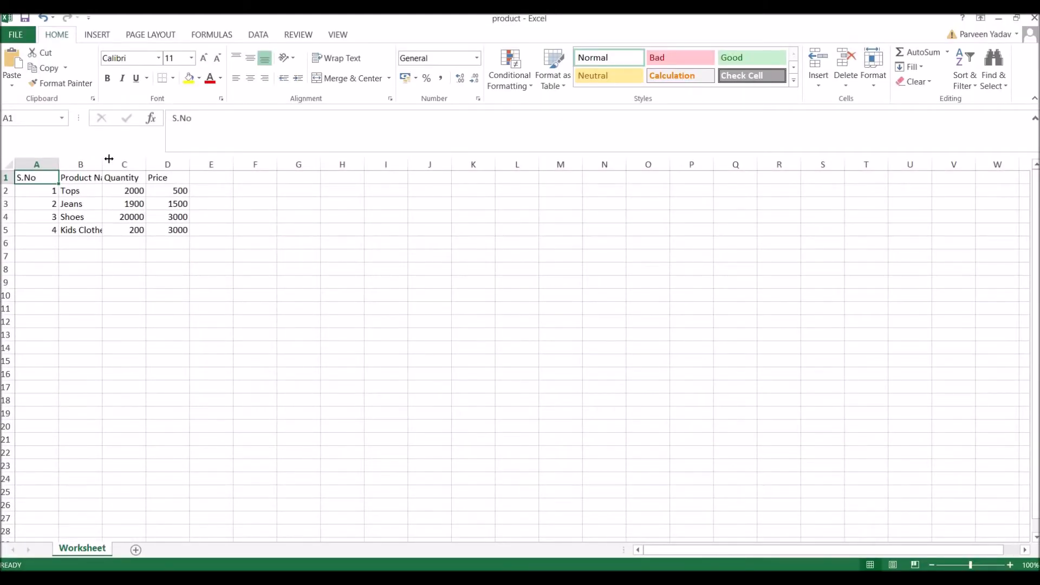
{"action": "double_click", "coordinate": [108, 164]}
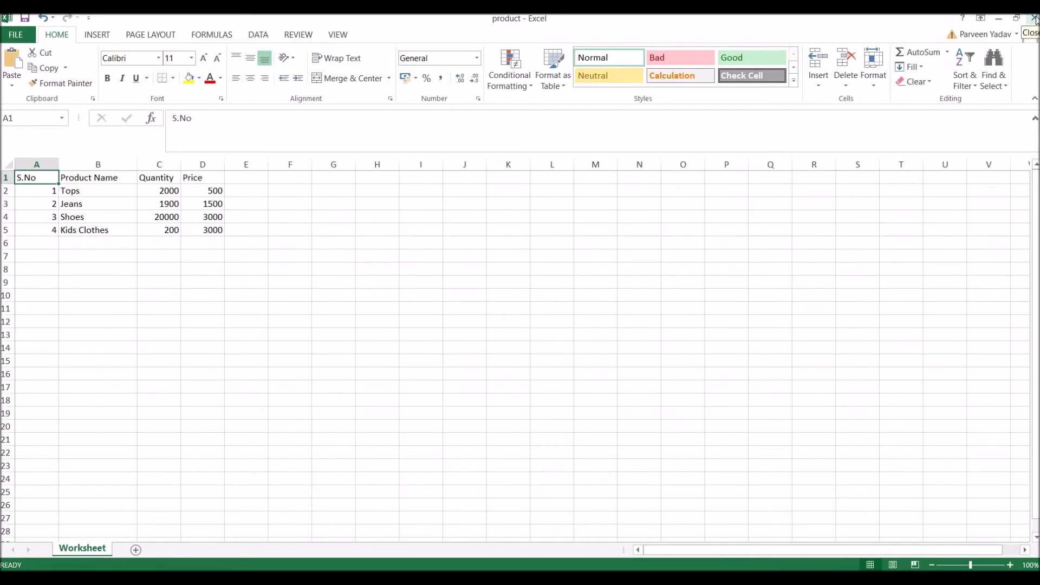
{"action": "mouse_move", "coordinate": [390, 433]}
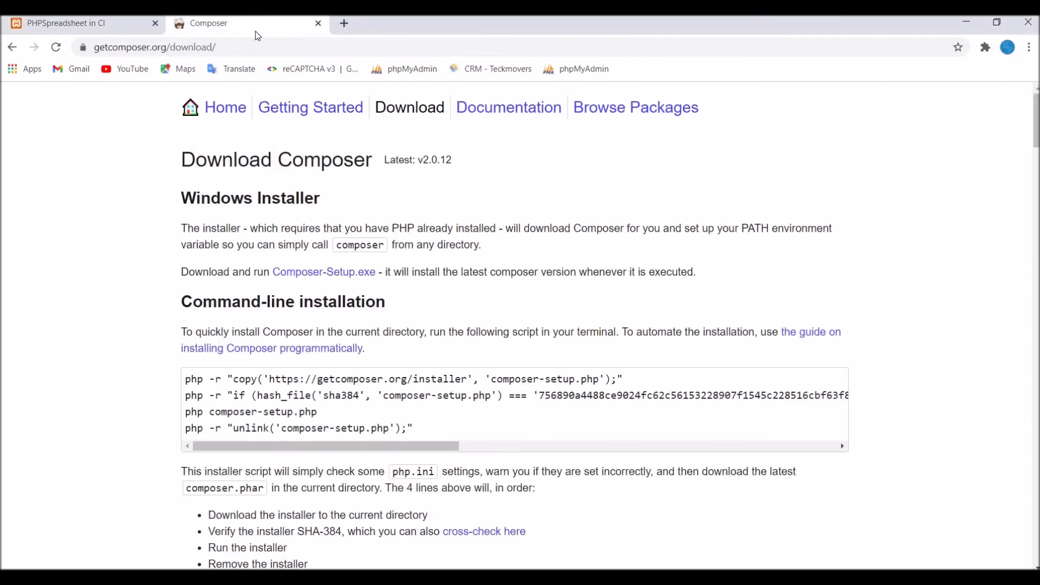
{"action": "mouse_move", "coordinate": [323, 280]}
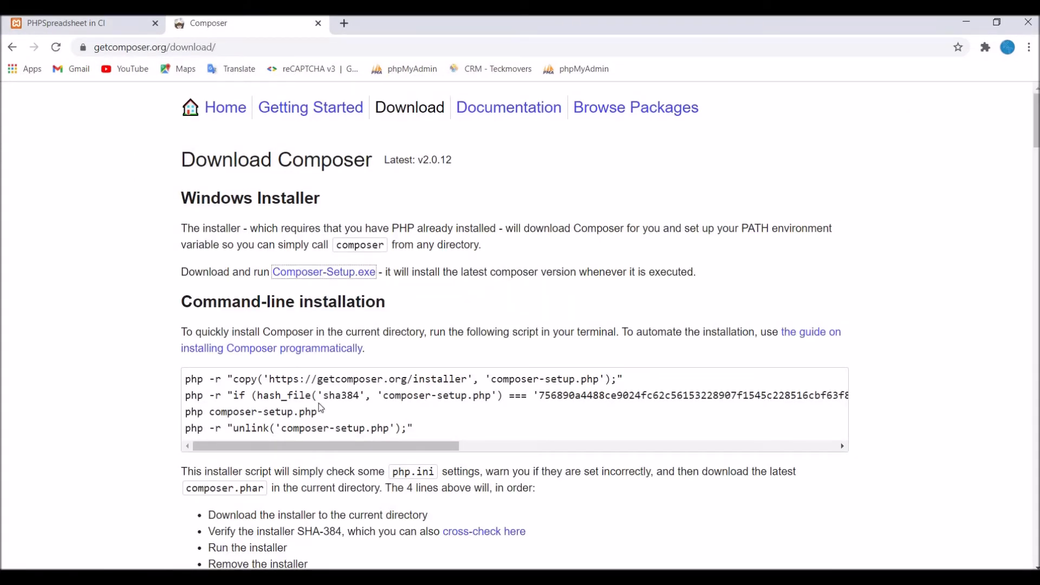
Step: Download Composer-Setup.exe from getcomposer.org and launch it
{"action": "left_click", "coordinate": [323, 272]}
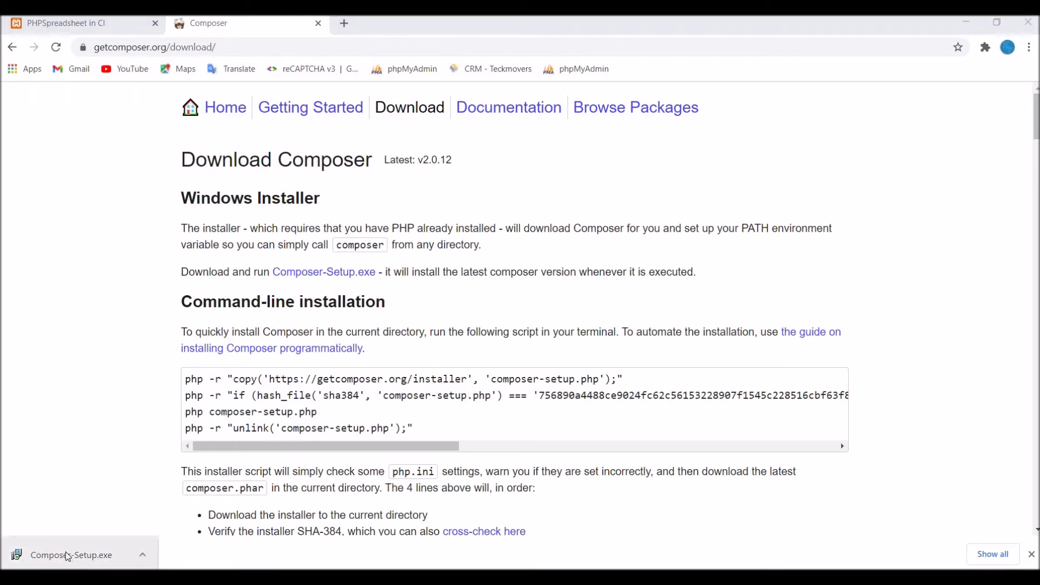
{"action": "left_click", "coordinate": [72, 554]}
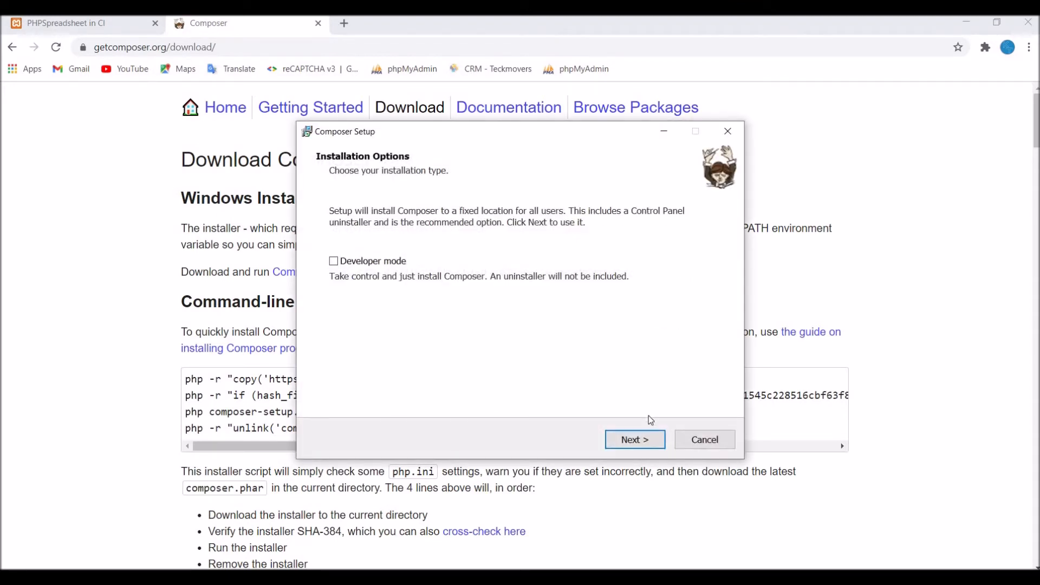
Step: Install Composer for all users with G:\xampp\php\php.exe and finish the setup
{"action": "left_click", "coordinate": [634, 440]}
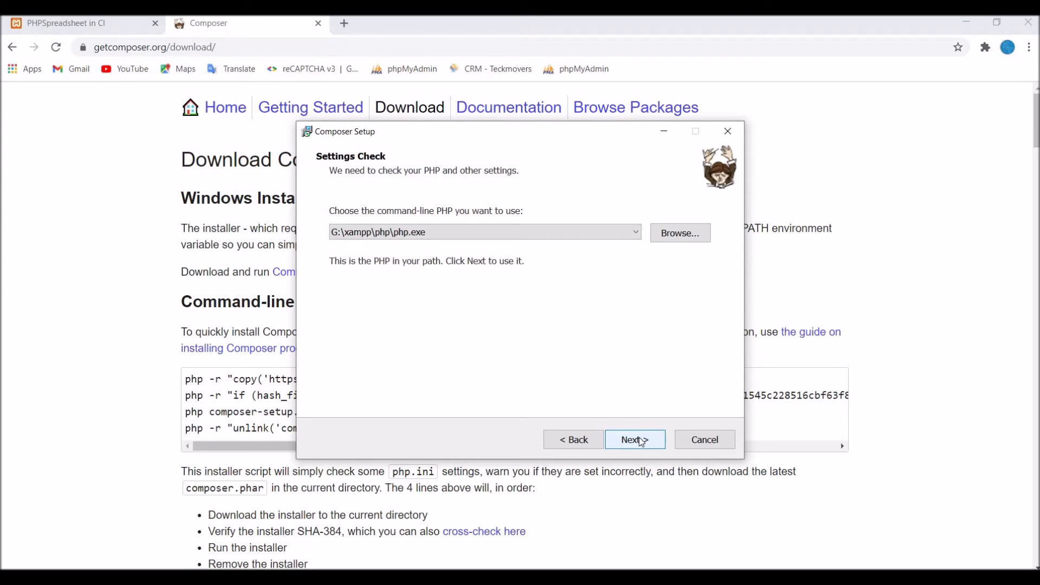
{"action": "left_click", "coordinate": [635, 440]}
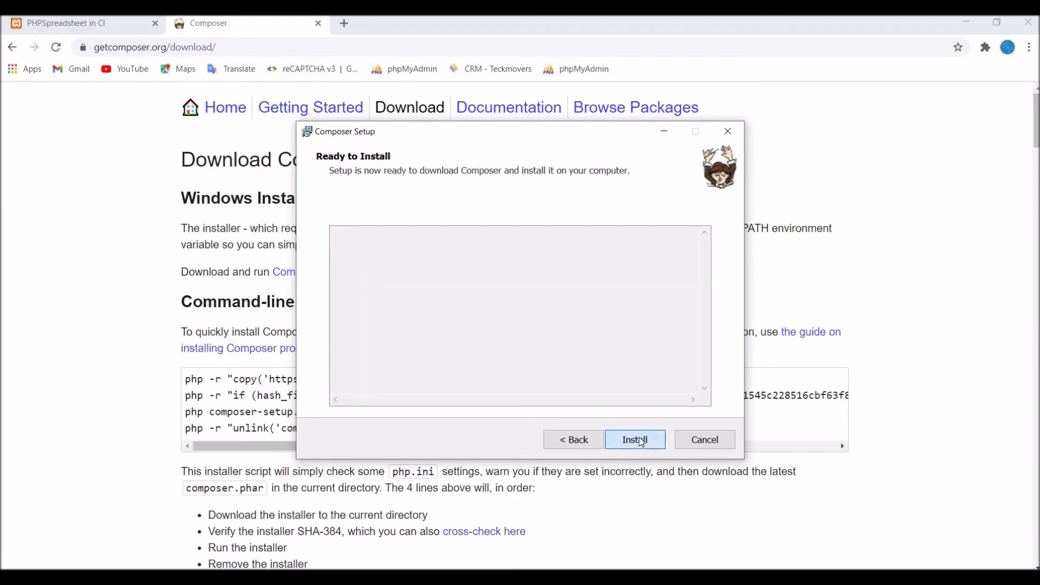
{"action": "left_click", "coordinate": [635, 439]}
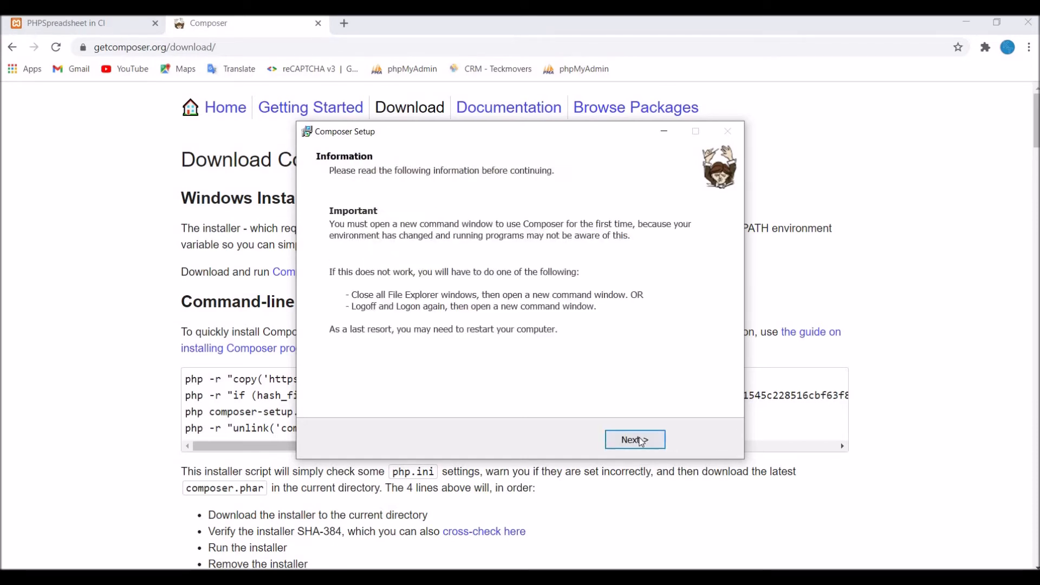
{"action": "left_click", "coordinate": [634, 440]}
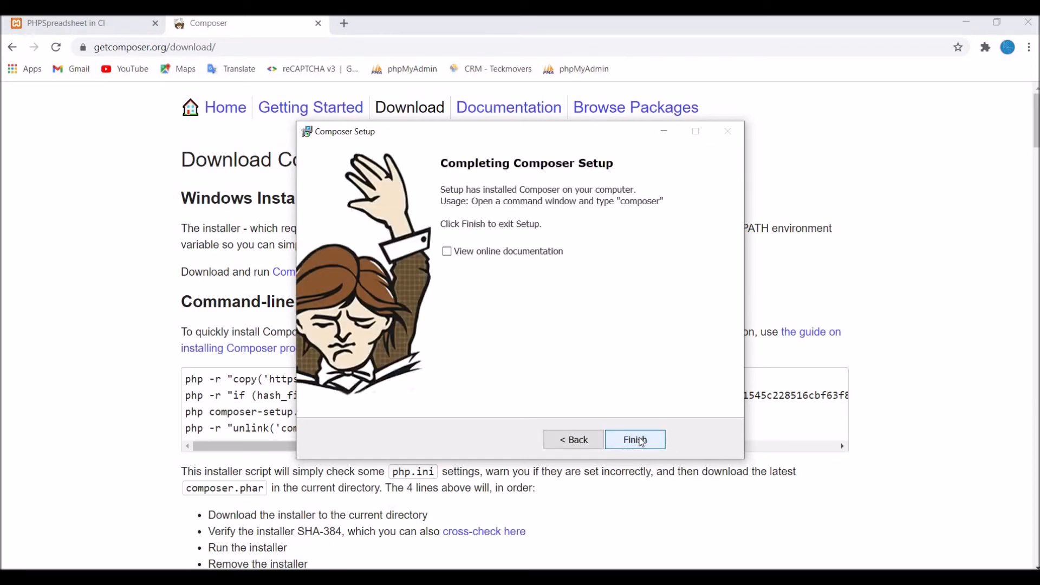
{"action": "left_click", "coordinate": [635, 439]}
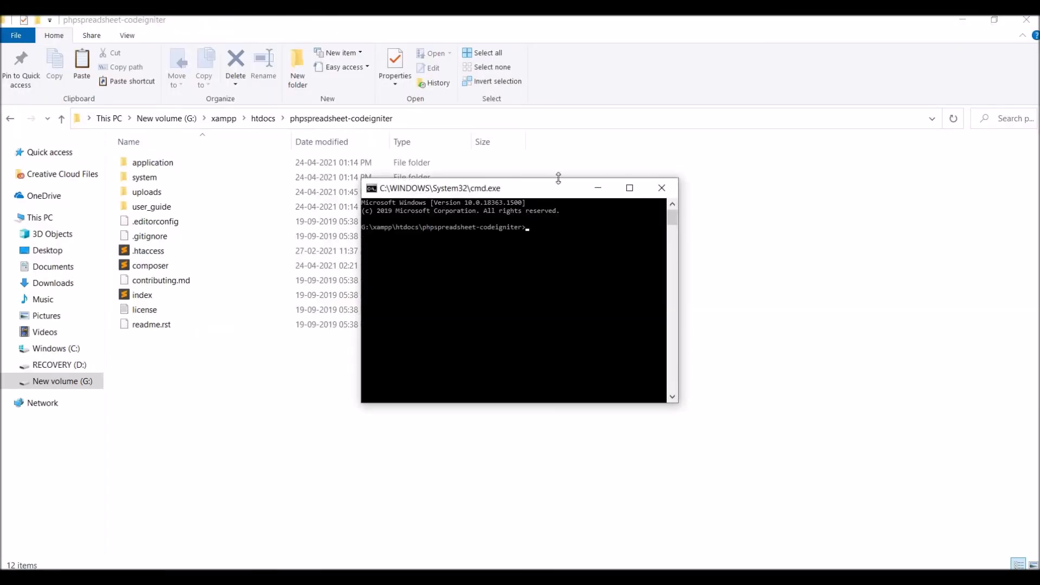
Step: Run composer -v in the project folder, hitting the mikey179/vfsStream uppercase error
{"action": "type", "text": "composer"}
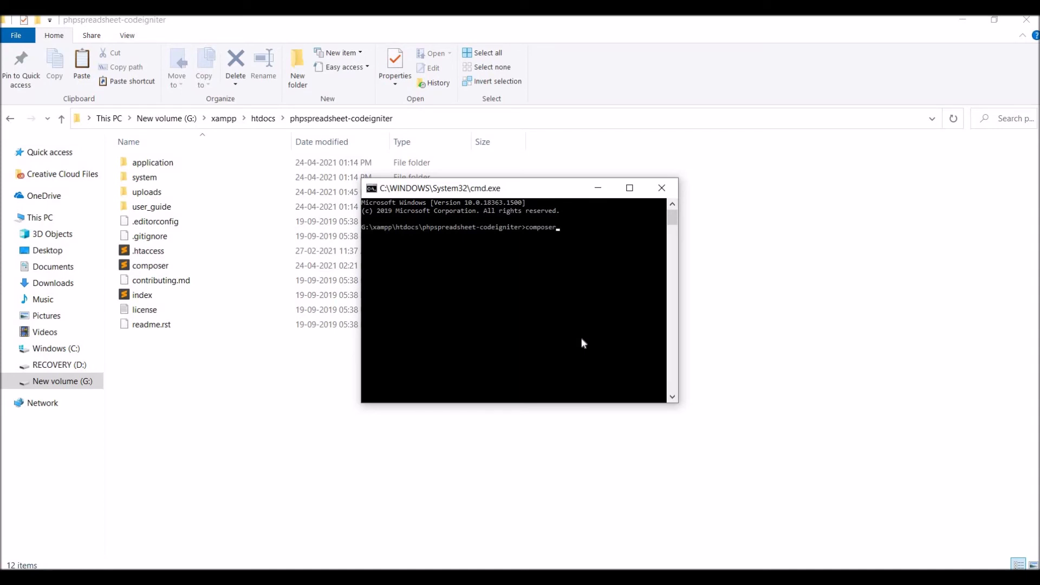
{"action": "type", "text": "-v"}
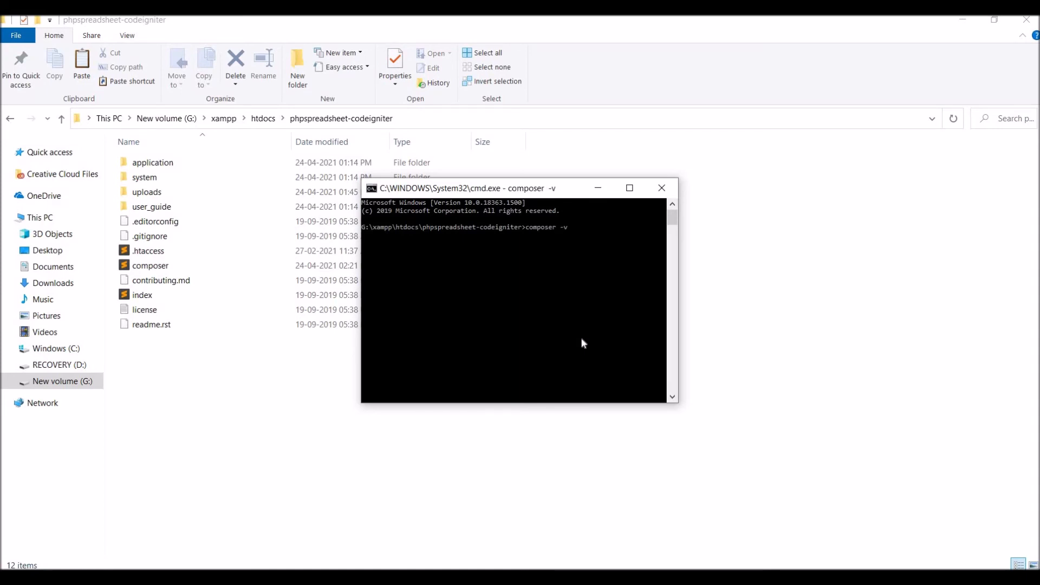
{"action": "mouse_move", "coordinate": [678, 219]}
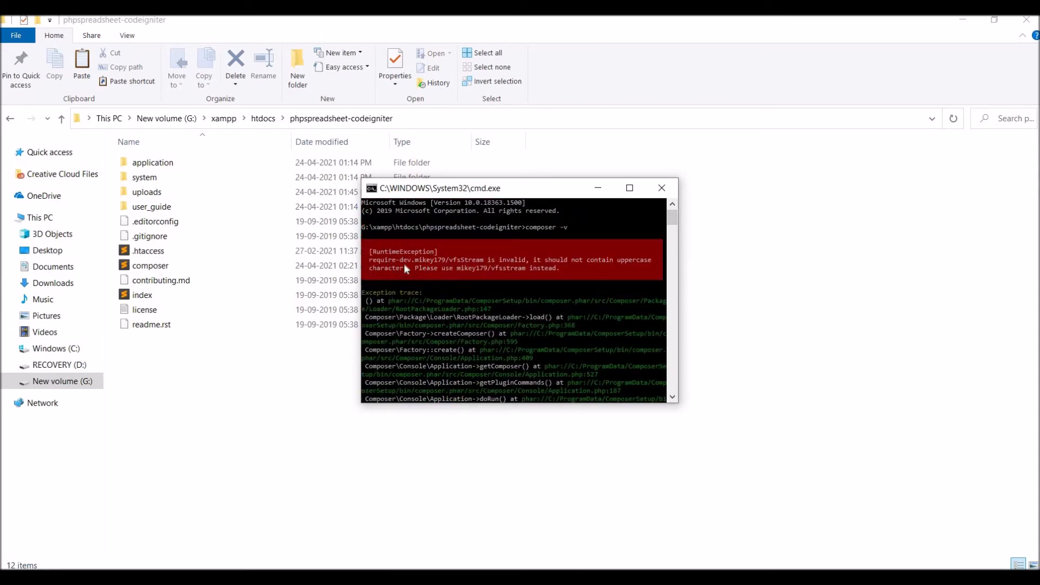
{"action": "mouse_move", "coordinate": [553, 284]}
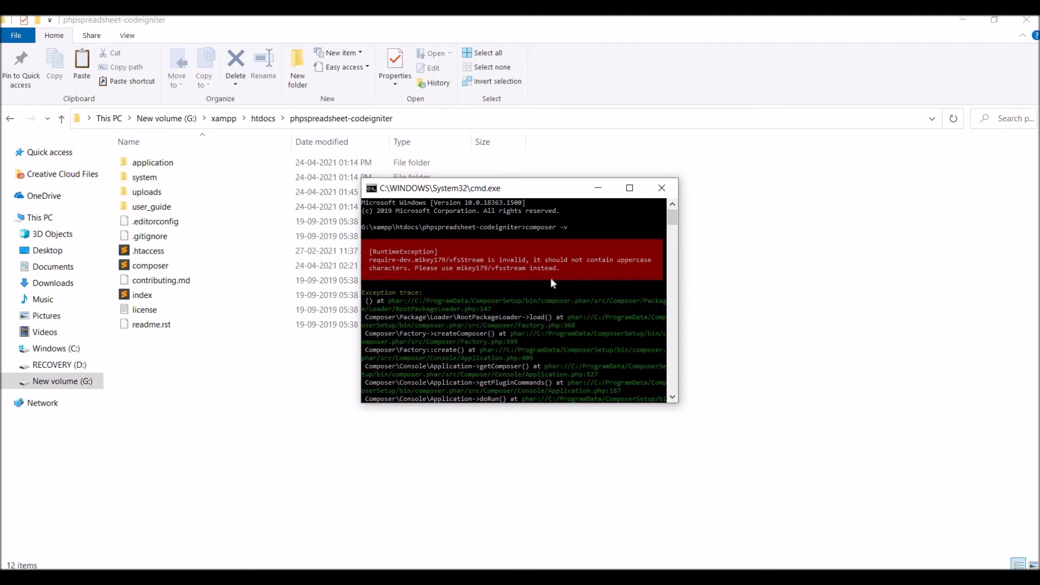
{"action": "mouse_move", "coordinate": [552, 284]}
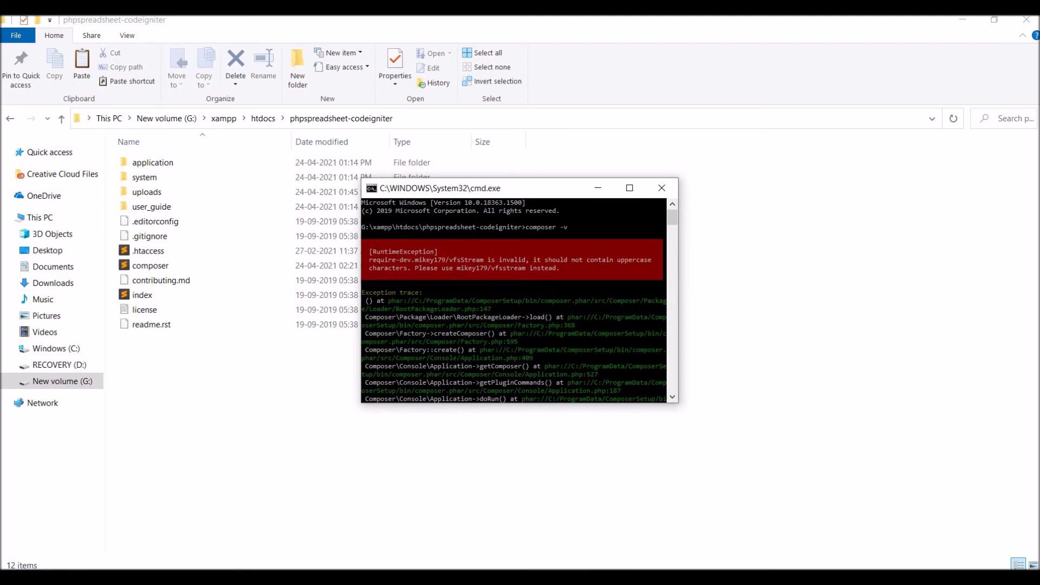
{"action": "left_click", "coordinate": [149, 265]}
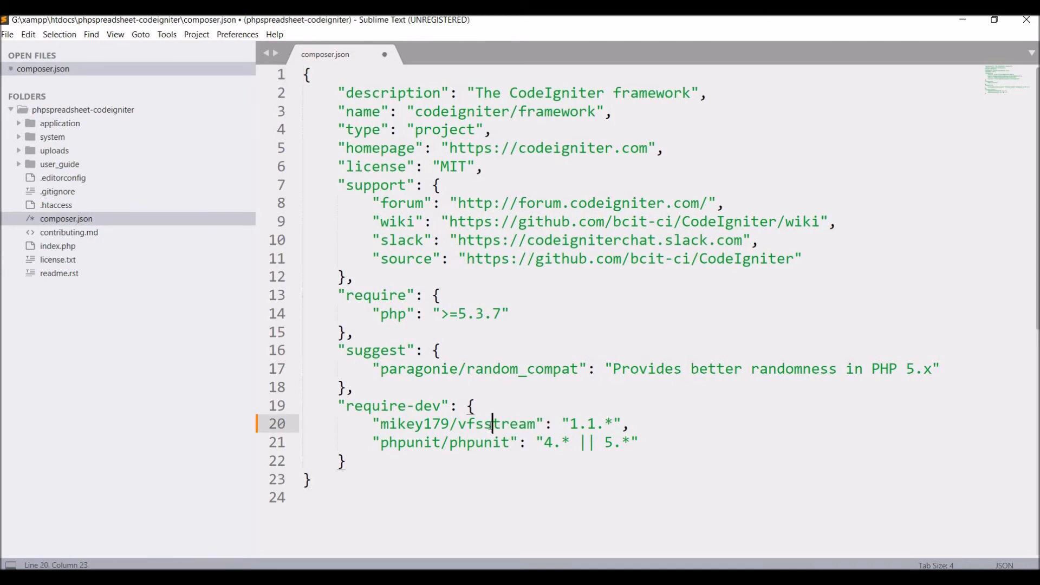
Step: Save composer.json with the lowercase mikey179/vfsstream dev requirement
{"action": "key", "text": "ctrl+s"}
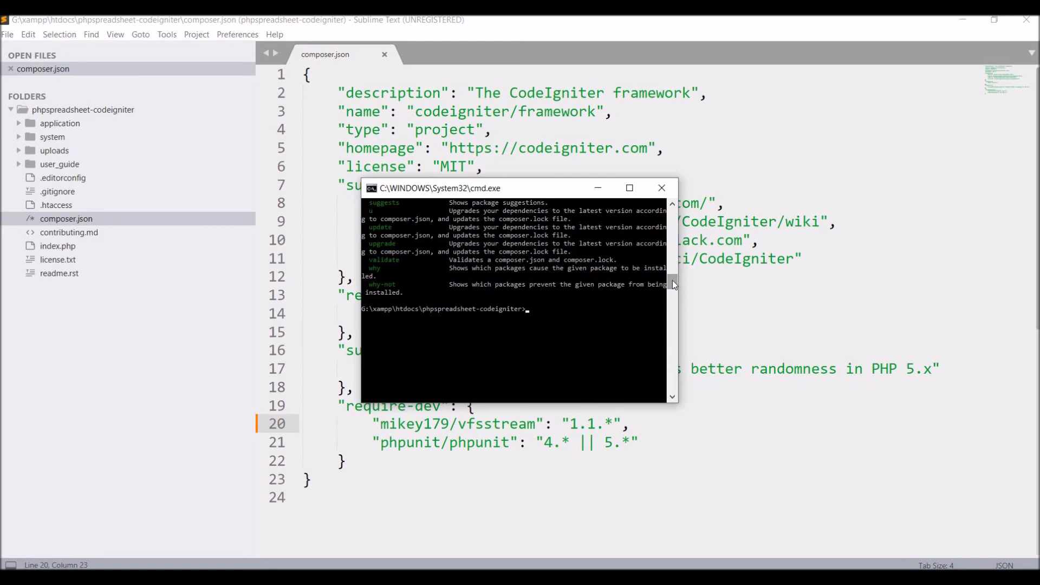
{"action": "mouse_move", "coordinate": [56, 167]}
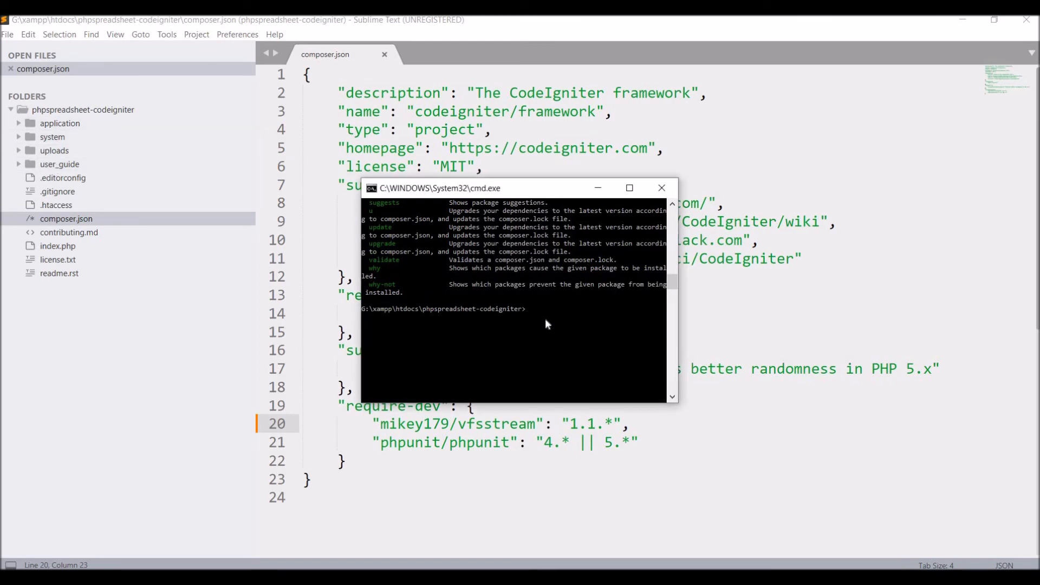
Step: Run composer require phpoffice/phpspreadsheet, adding ^1.17 to composer.json and filling vendor
{"action": "type", "text": "composer require phpoffice/phpspreadsheet"}
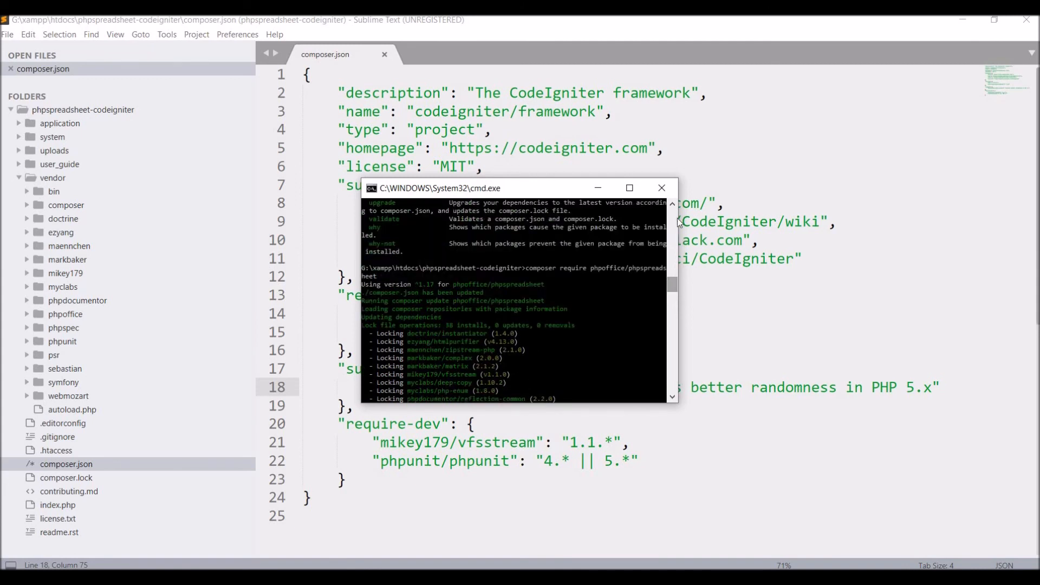
{"action": "left_click", "coordinate": [660, 188]}
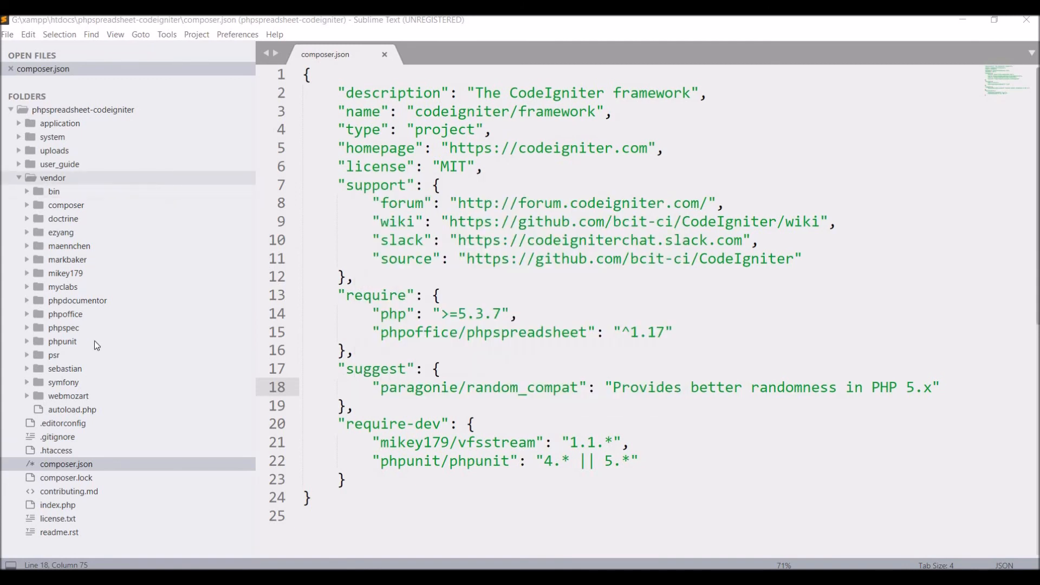